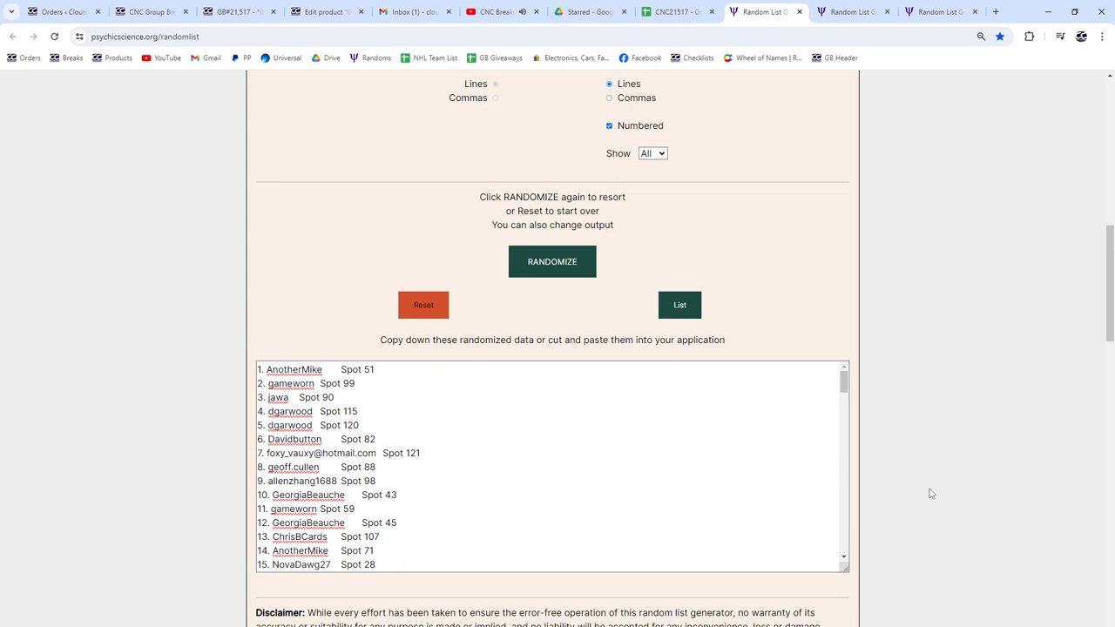
mouse_move(755, 237)
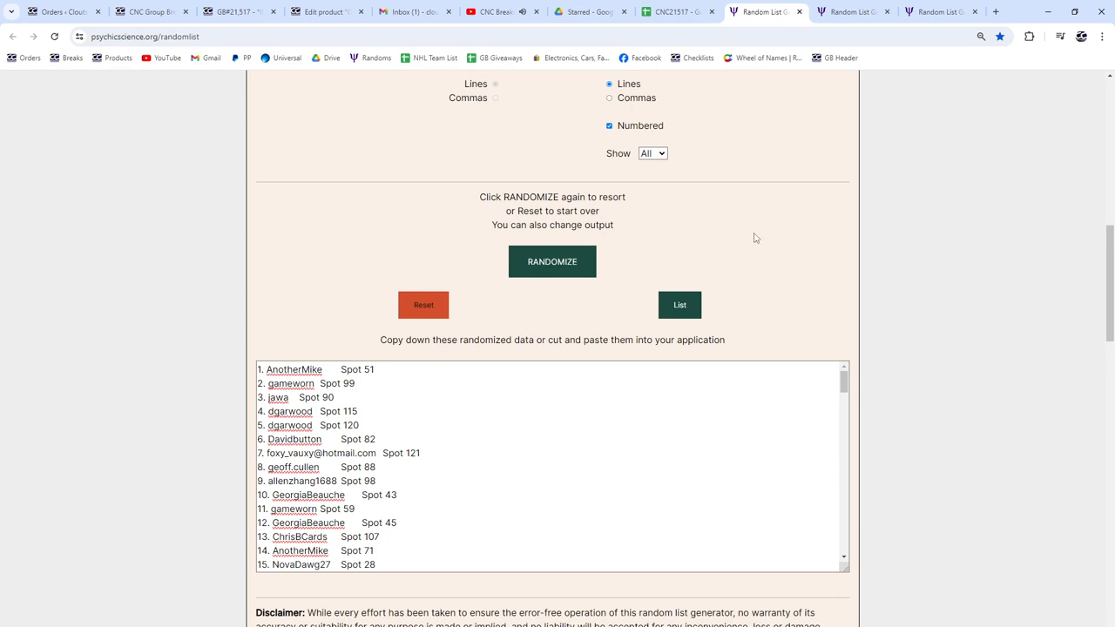
- Reshuffle the participant names and spots and copy them into columns A:B
left_click(551, 261)
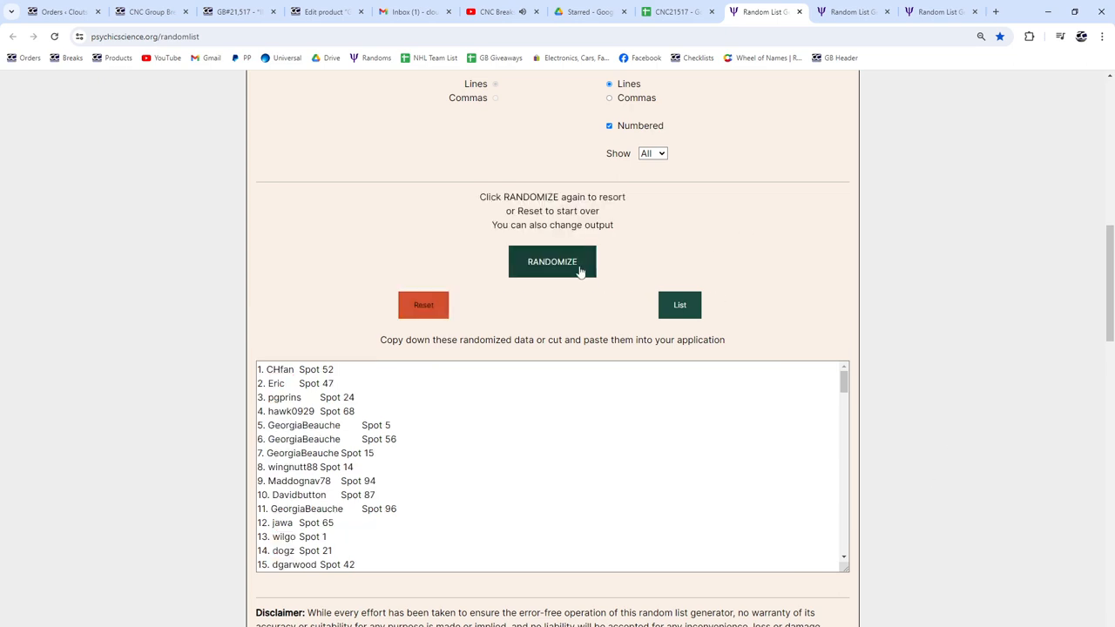
scroll("down", 3)
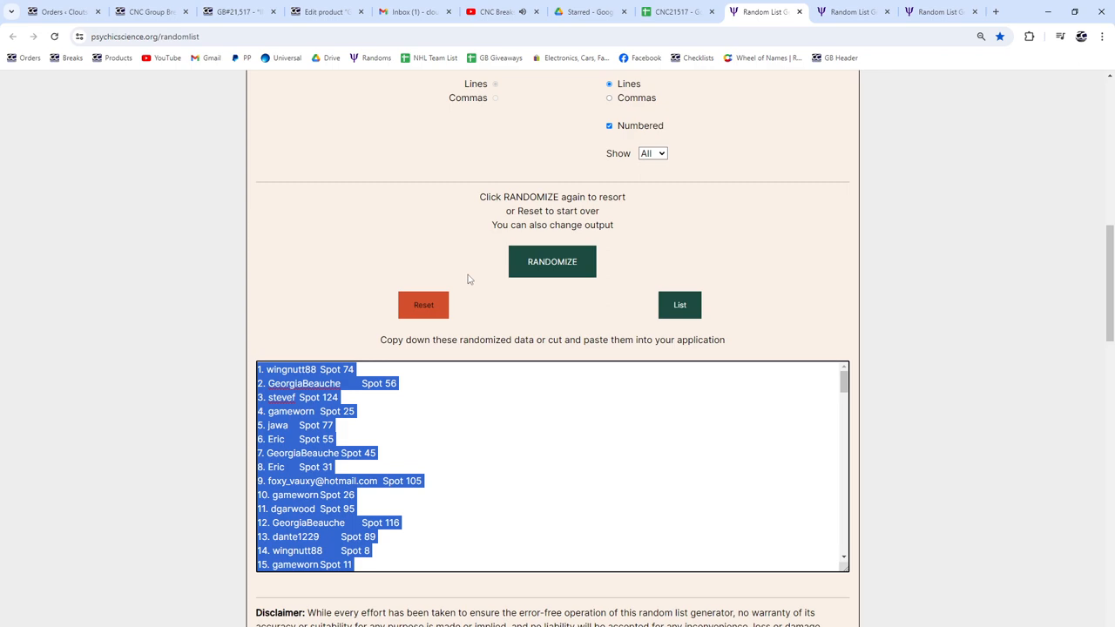
left_click(671, 11)
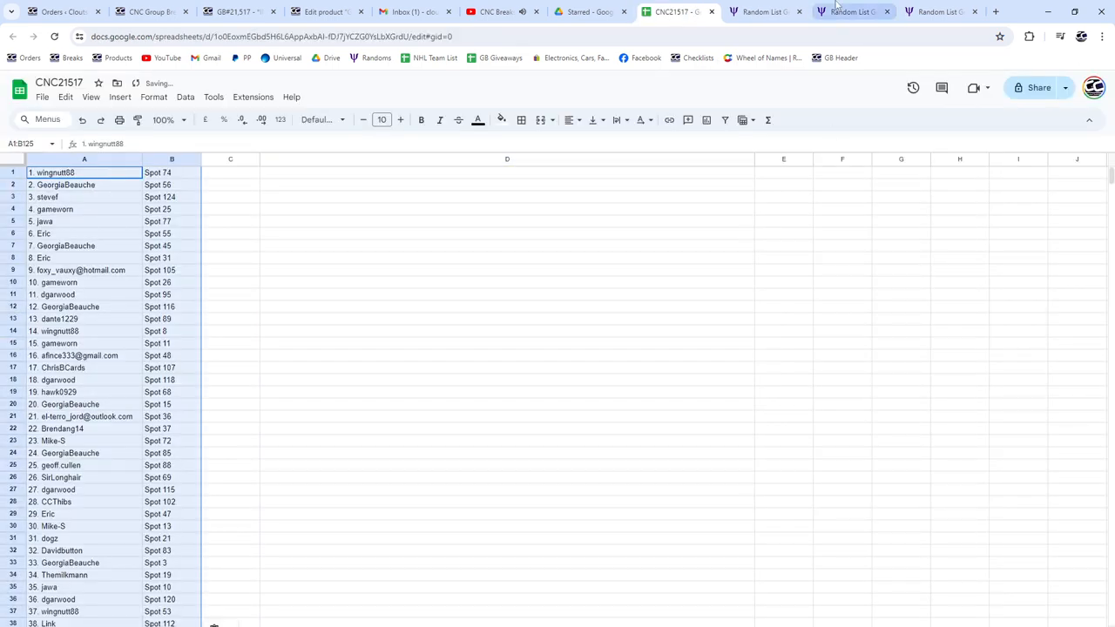
left_click(854, 12)
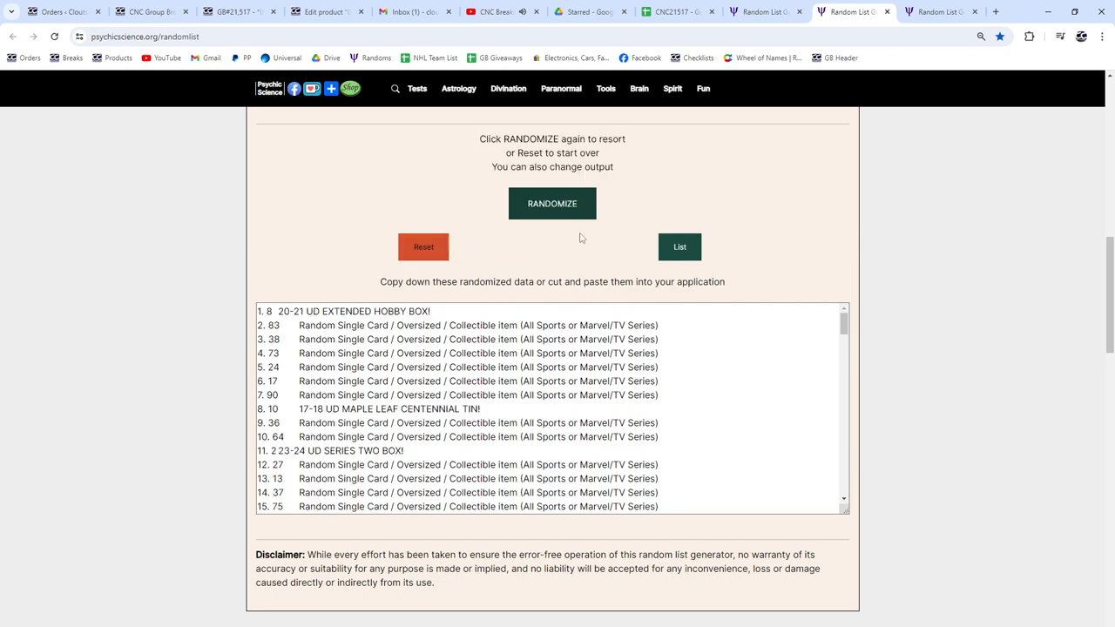
- Randomize the prize list into a new order and copy the whole output
left_click(551, 203)
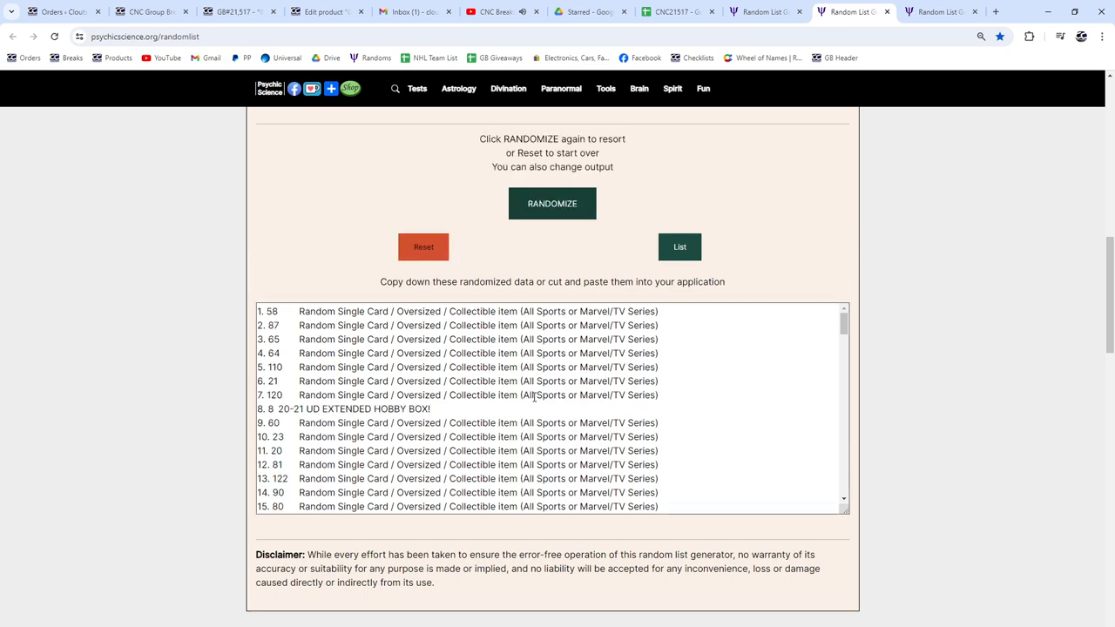
scroll("down", 3)
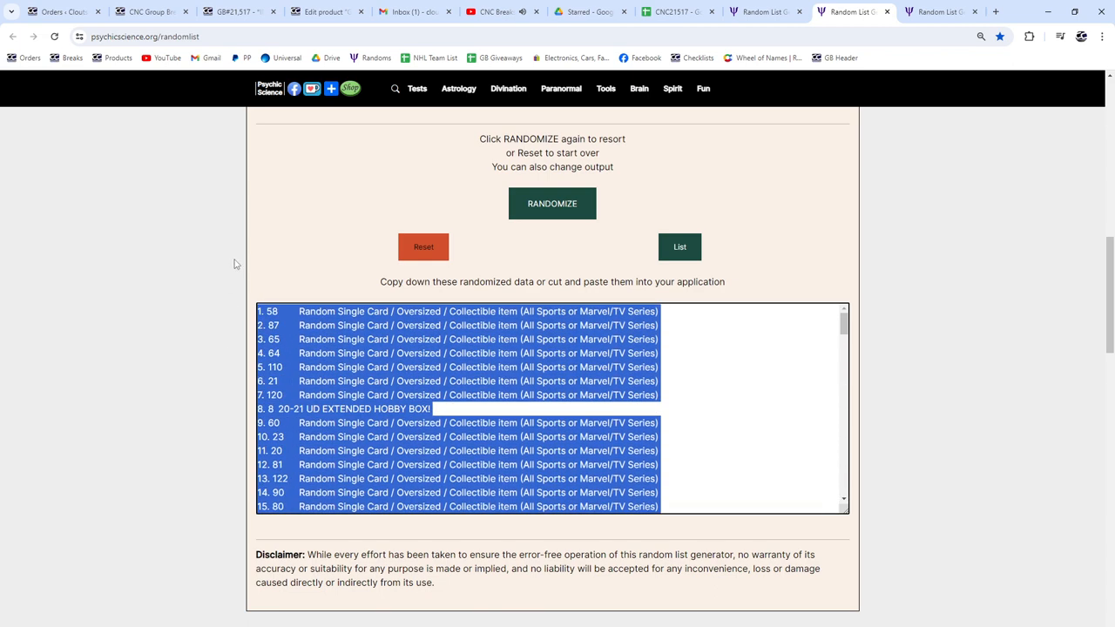
left_click(673, 11)
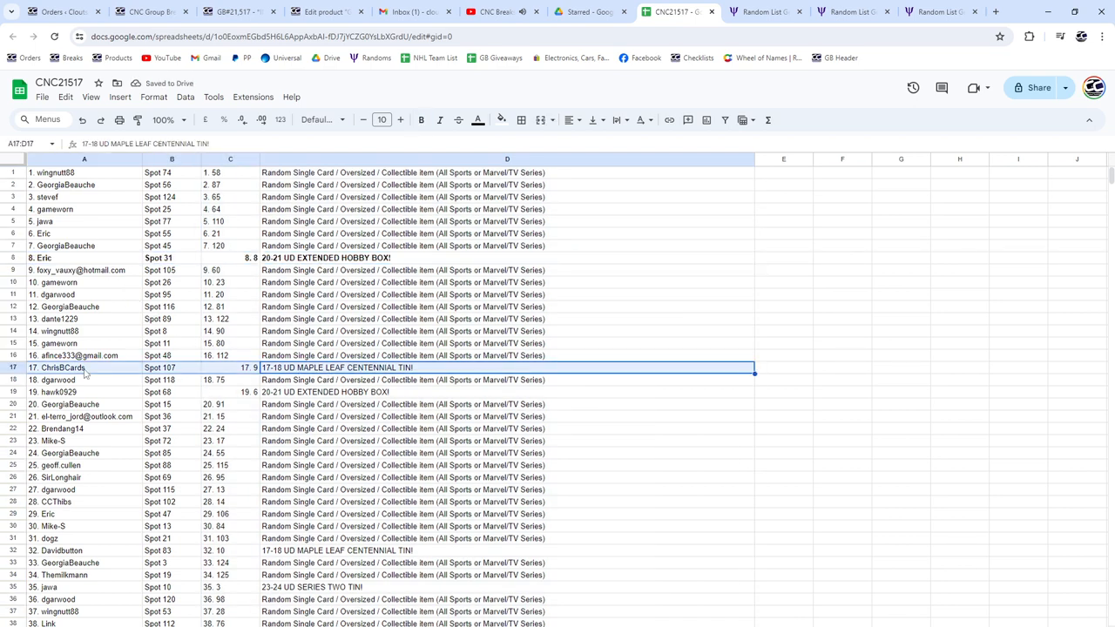
left_click(421, 120)
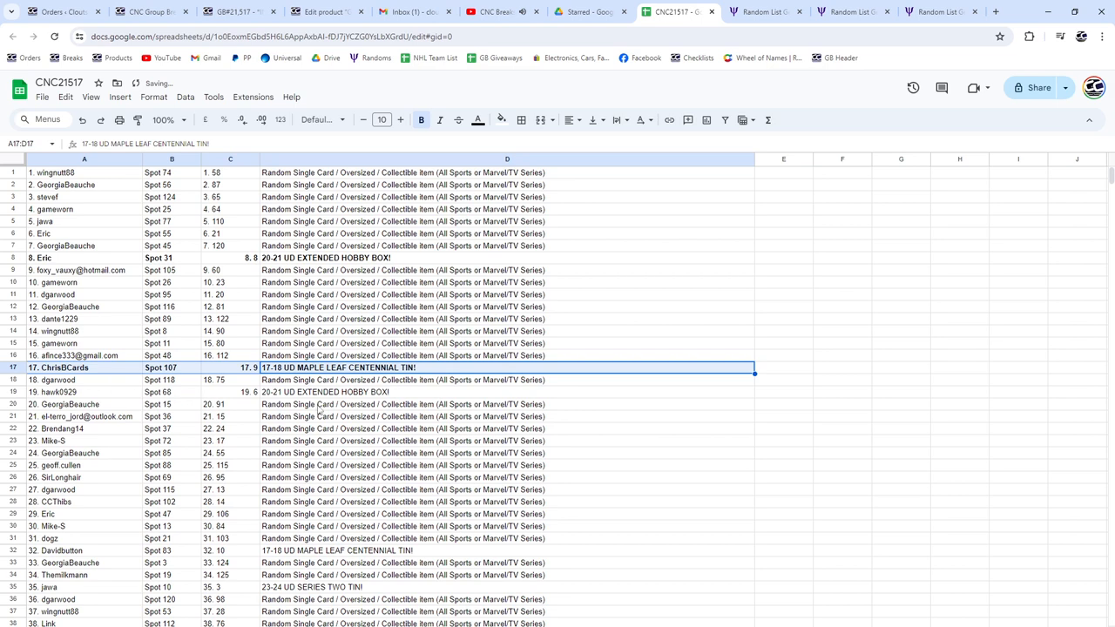
left_click(507, 392)
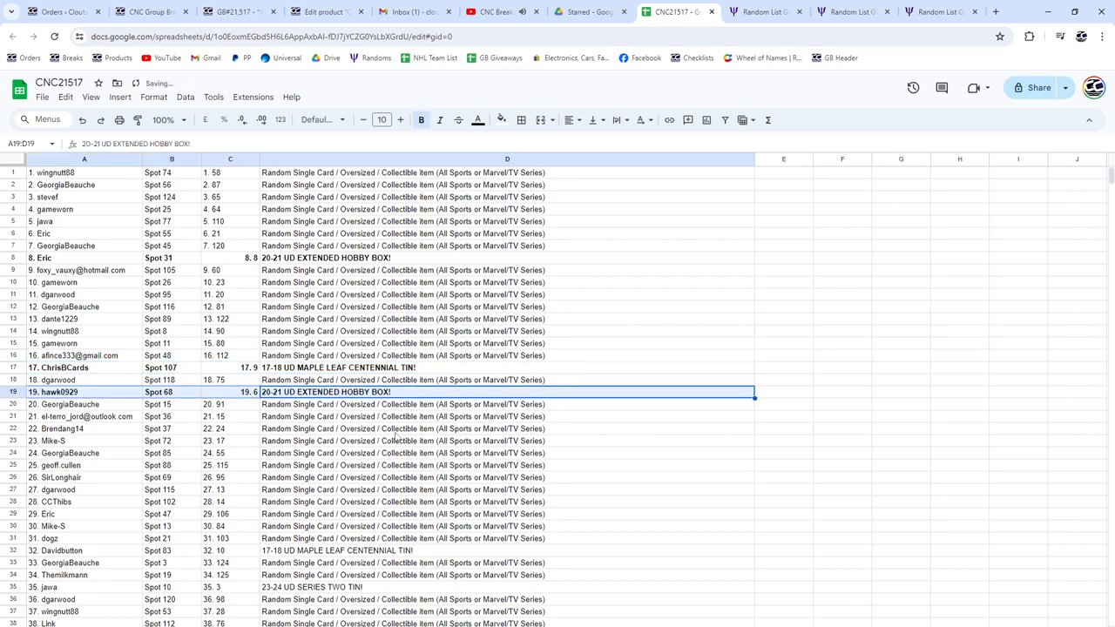
scroll("down", 3)
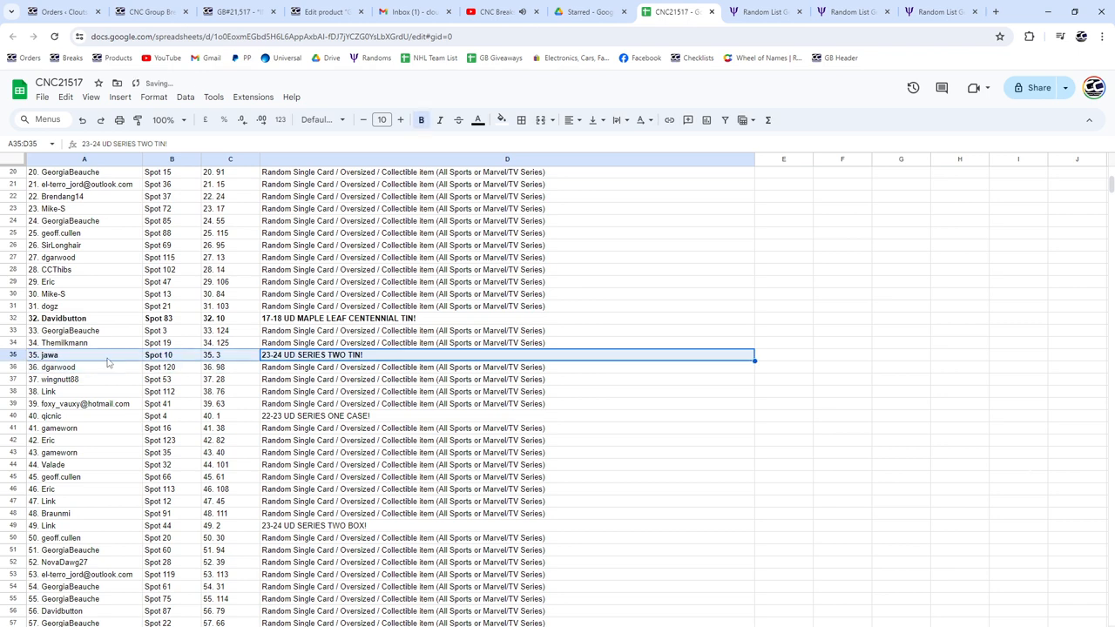
scroll("down", 3)
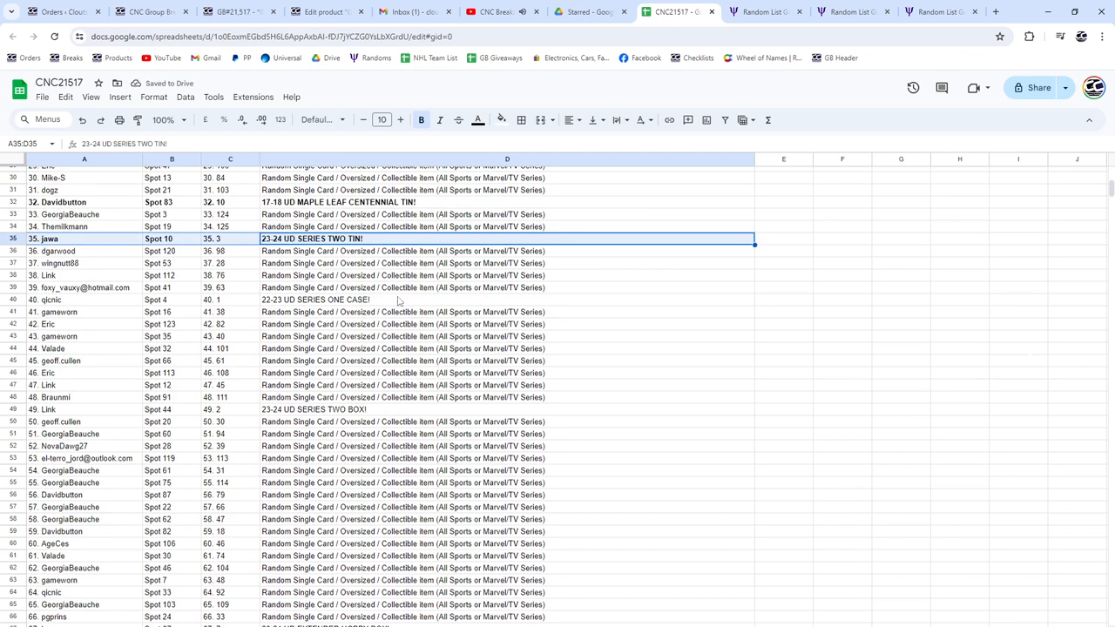
- Bold the 22-23 UD Series One Case, 23-24 UD Series Two Box and later prize rows
left_click(315, 299)
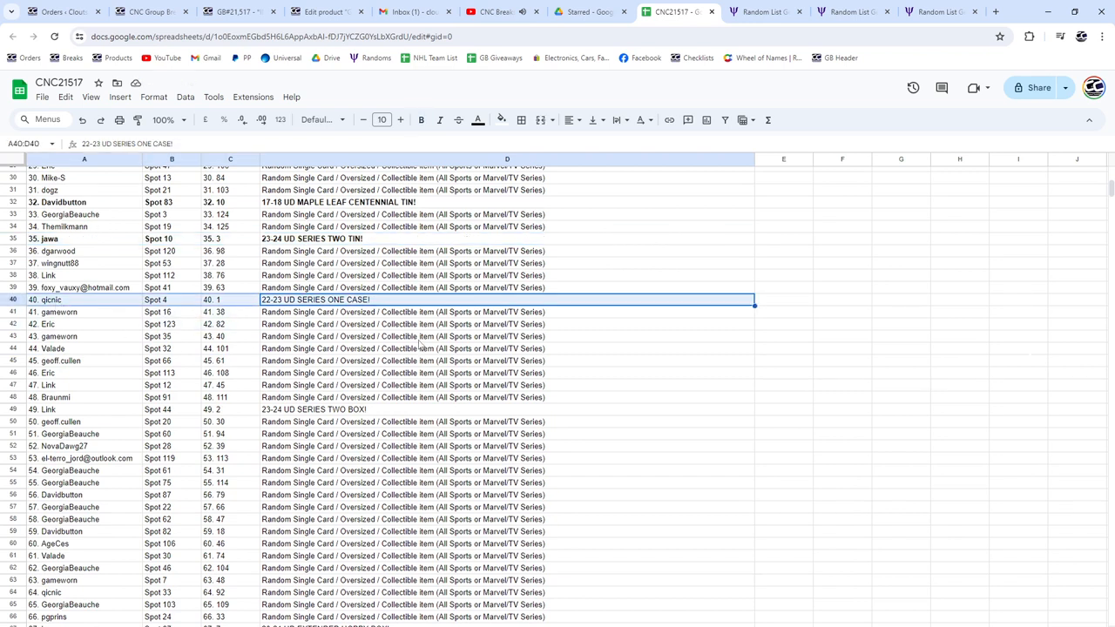
left_click(421, 120)
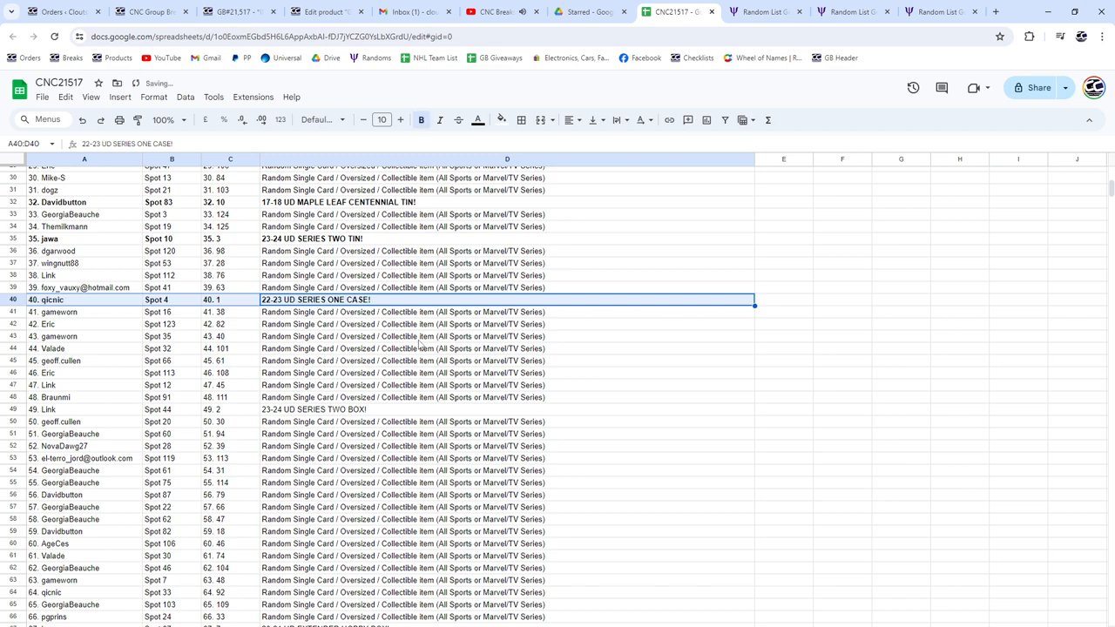
scroll("down", 3)
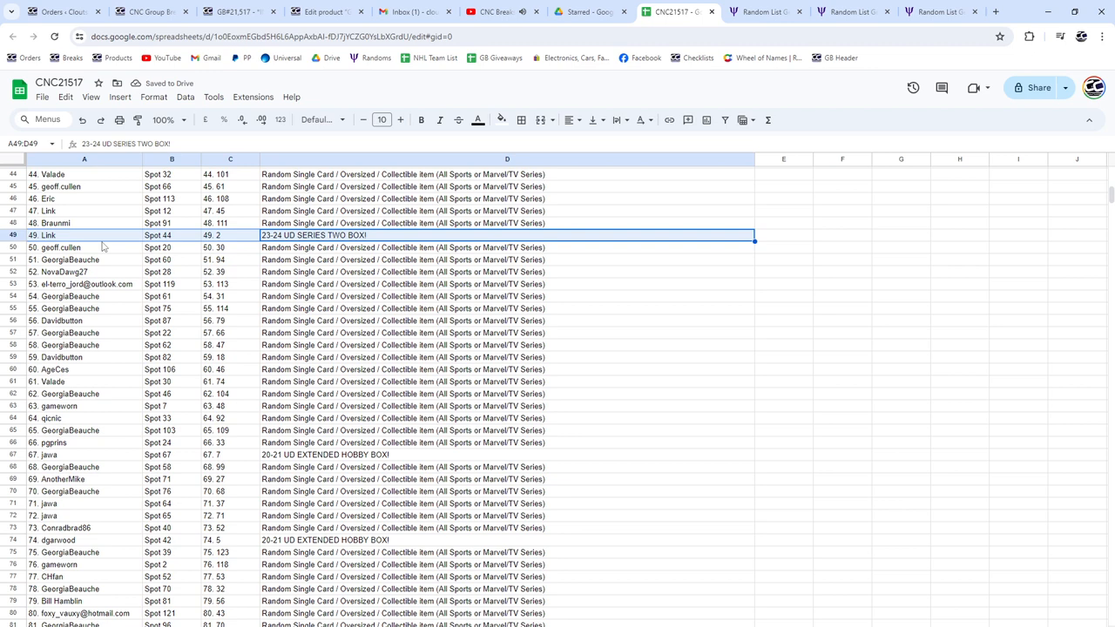
left_click(421, 119)
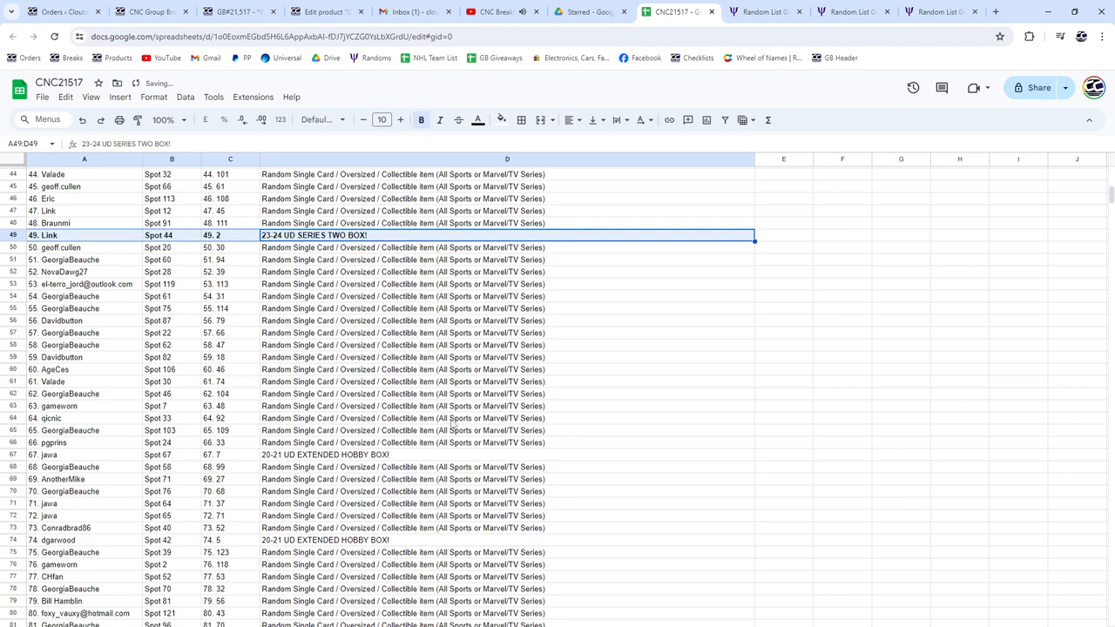
scroll("down", 3)
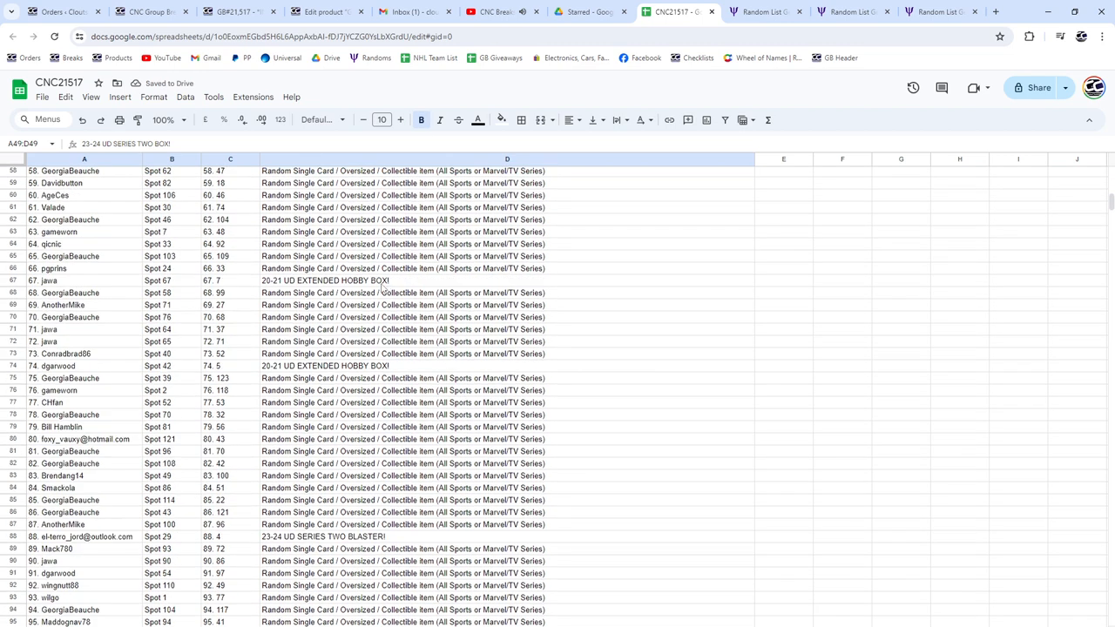
left_click(109, 366)
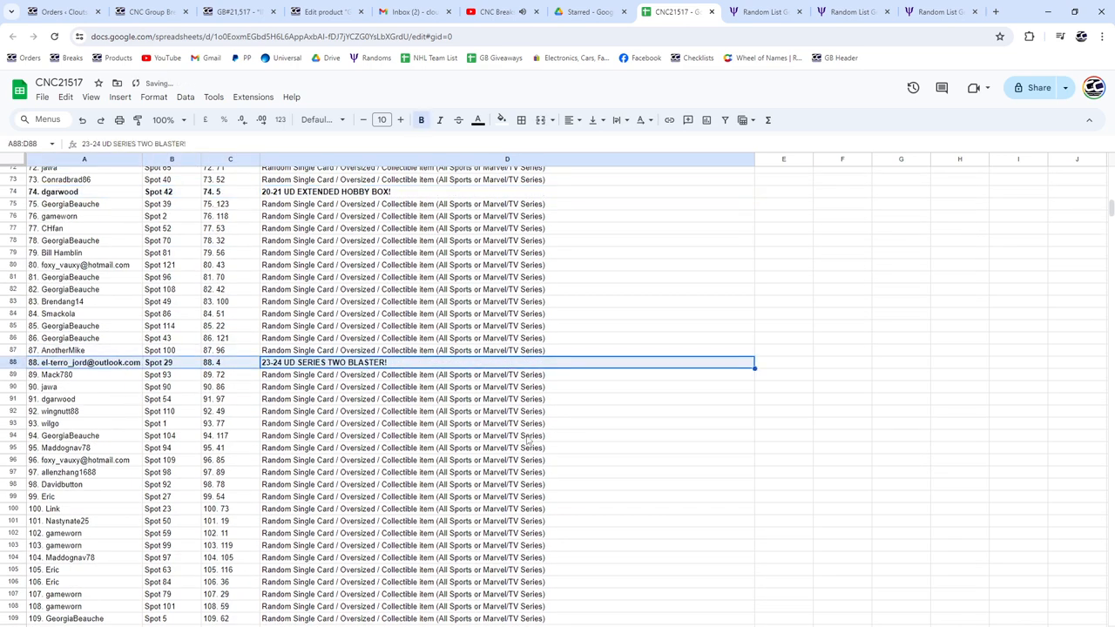
scroll("down", 3)
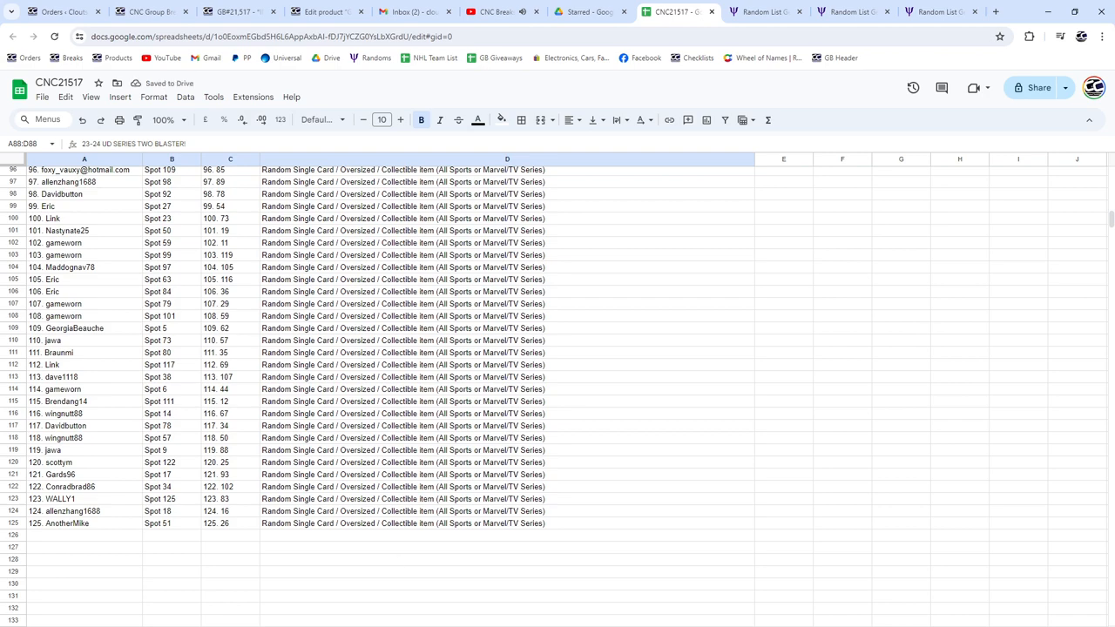